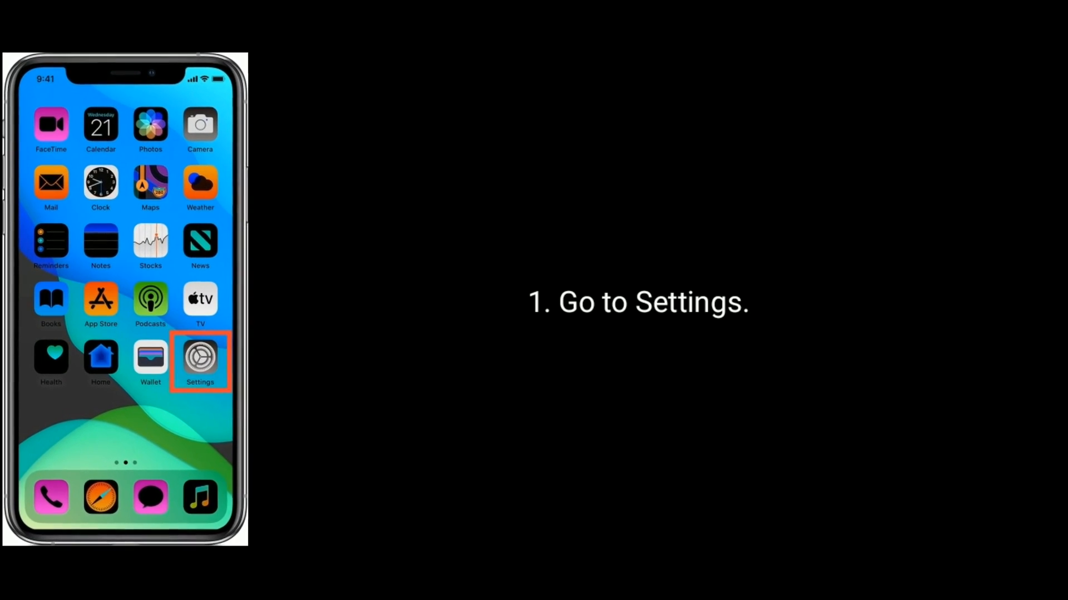
# Go to Settings > General > Reset and choose Reset Network Settings
pyautogui.click(199, 358)
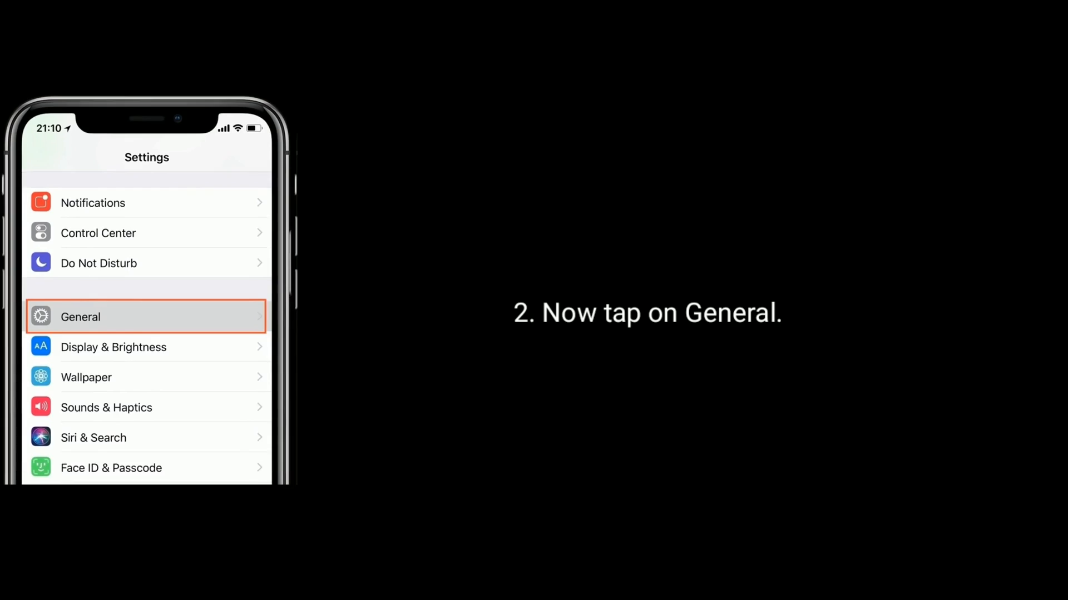
pyautogui.click(146, 316)
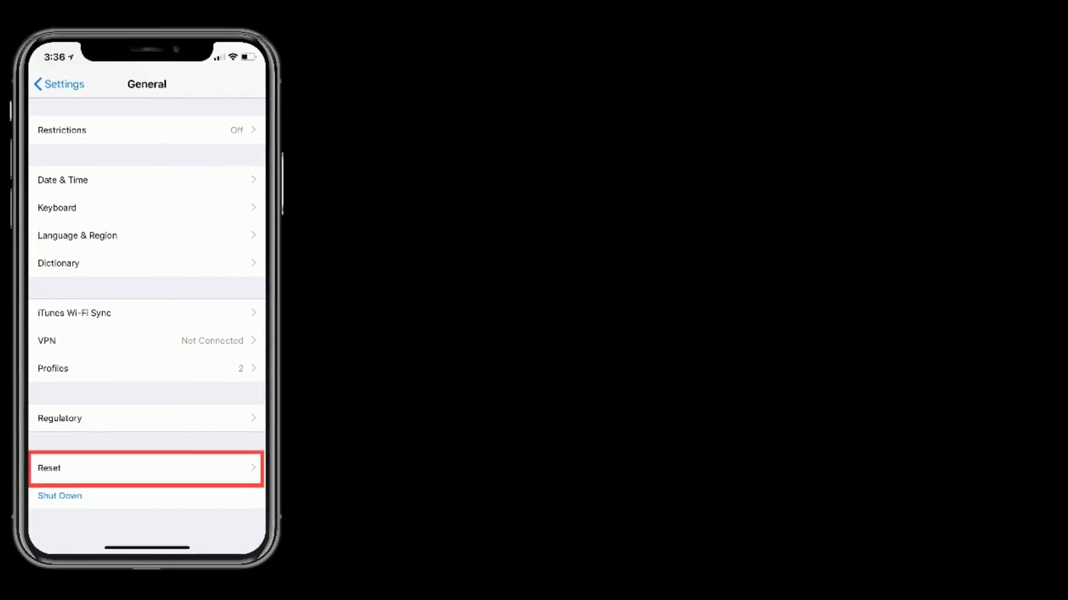
pyautogui.click(146, 467)
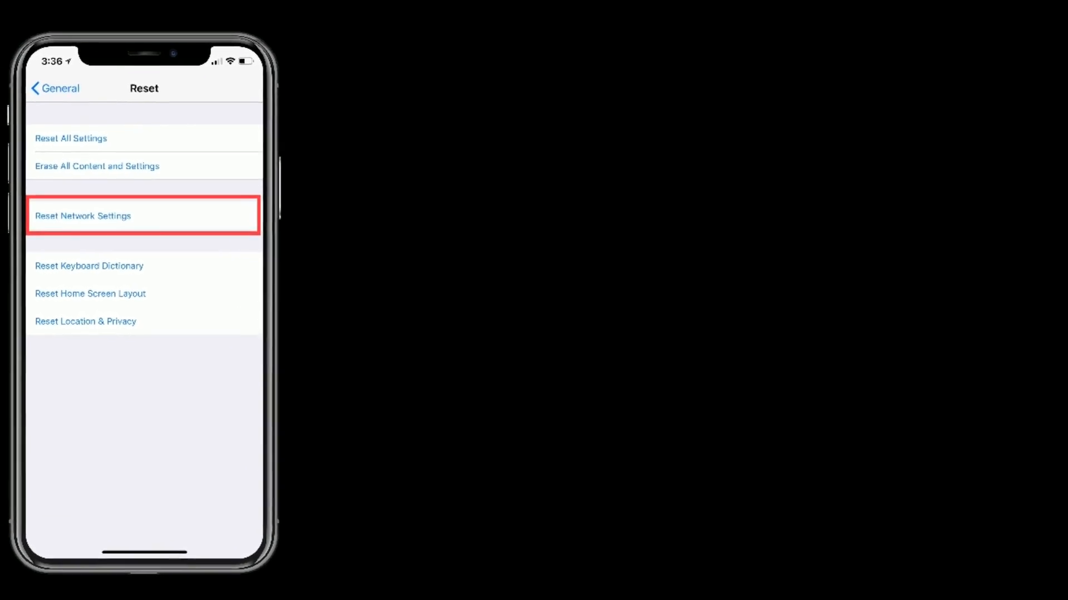
pyautogui.click(143, 216)
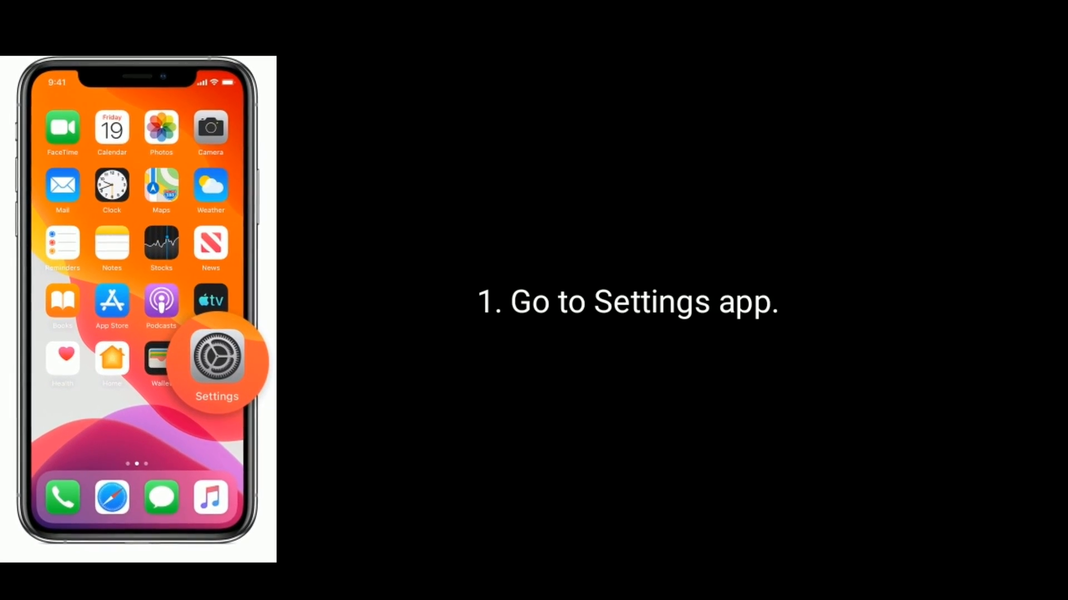
# Navigate Settings > General > Reset again to reach the reset options for all settings
pyautogui.click(217, 355)
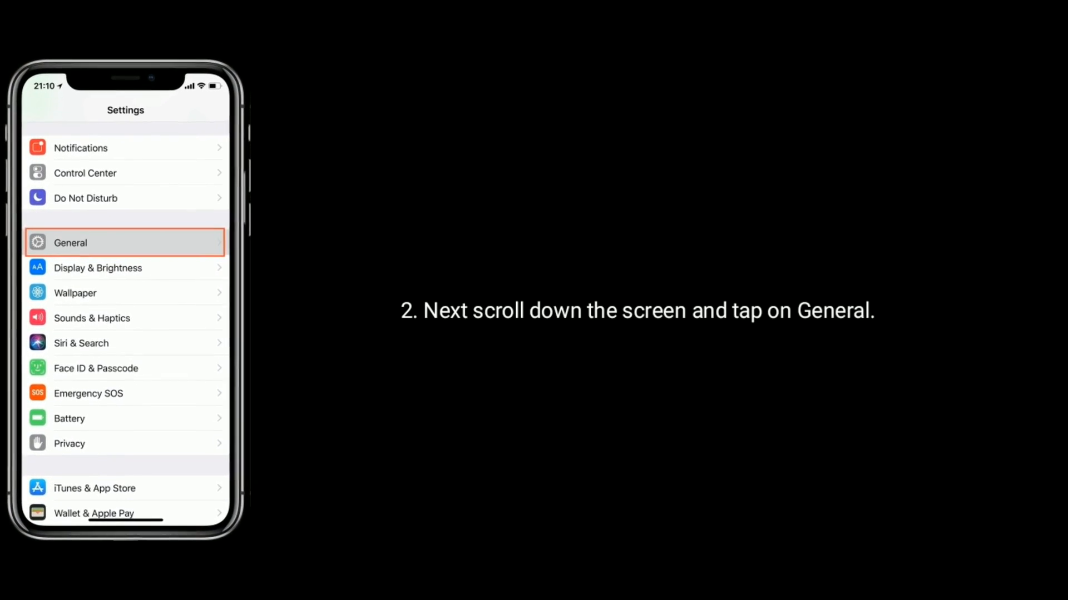
pyautogui.click(124, 243)
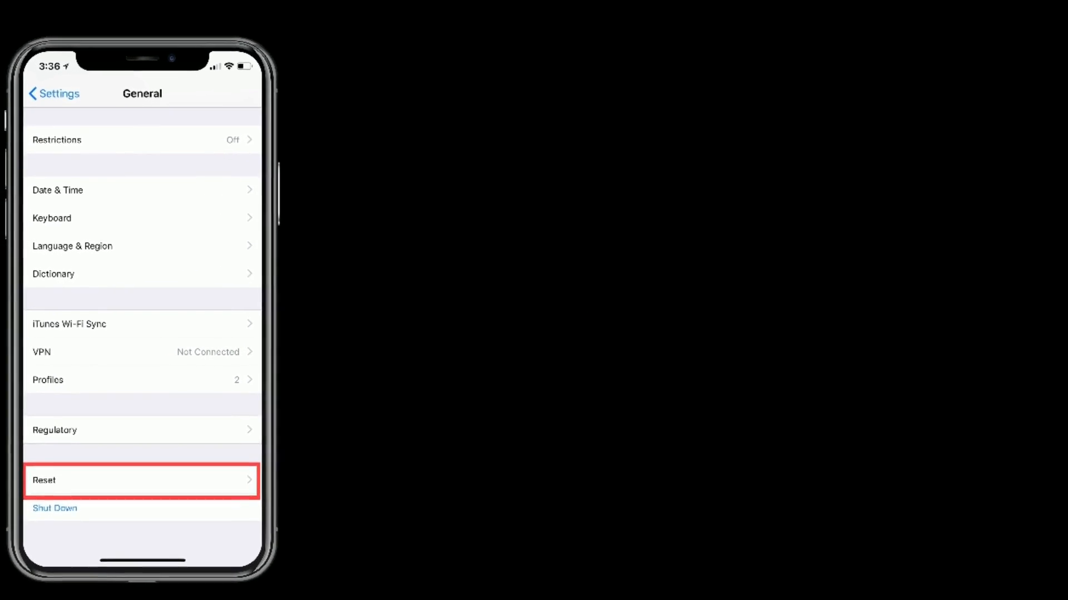
pyautogui.click(141, 479)
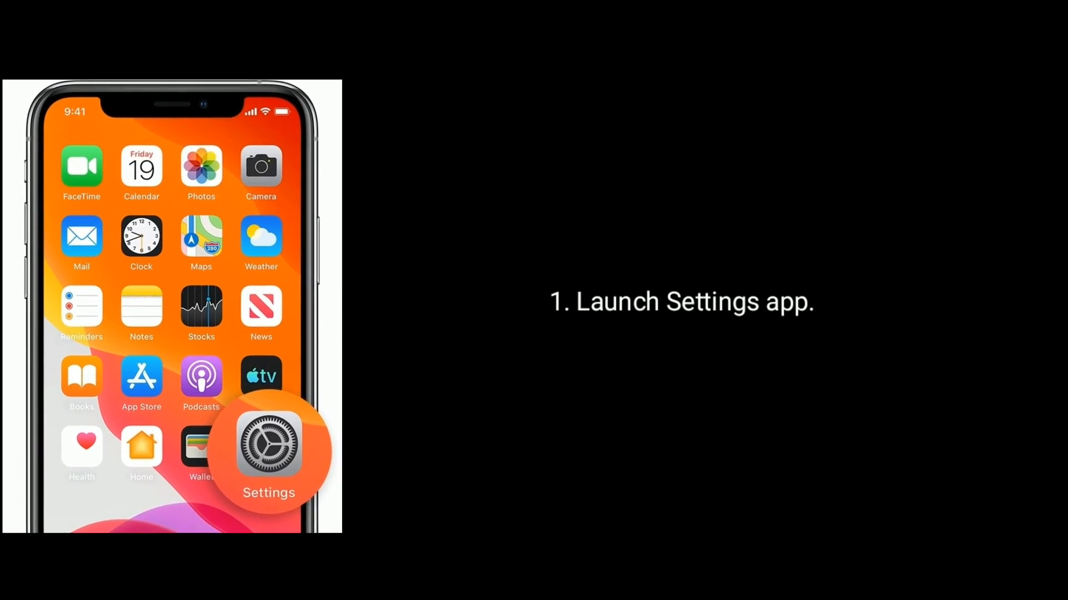
# Go to Settings > General > Software Update to view the pending update
pyautogui.click(268, 451)
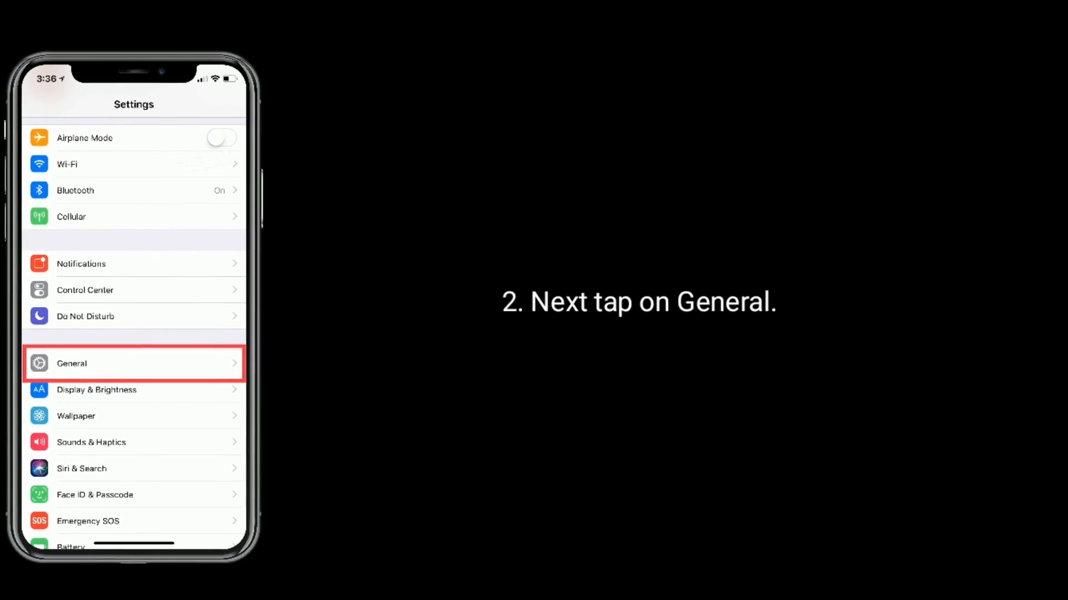
pyautogui.click(134, 363)
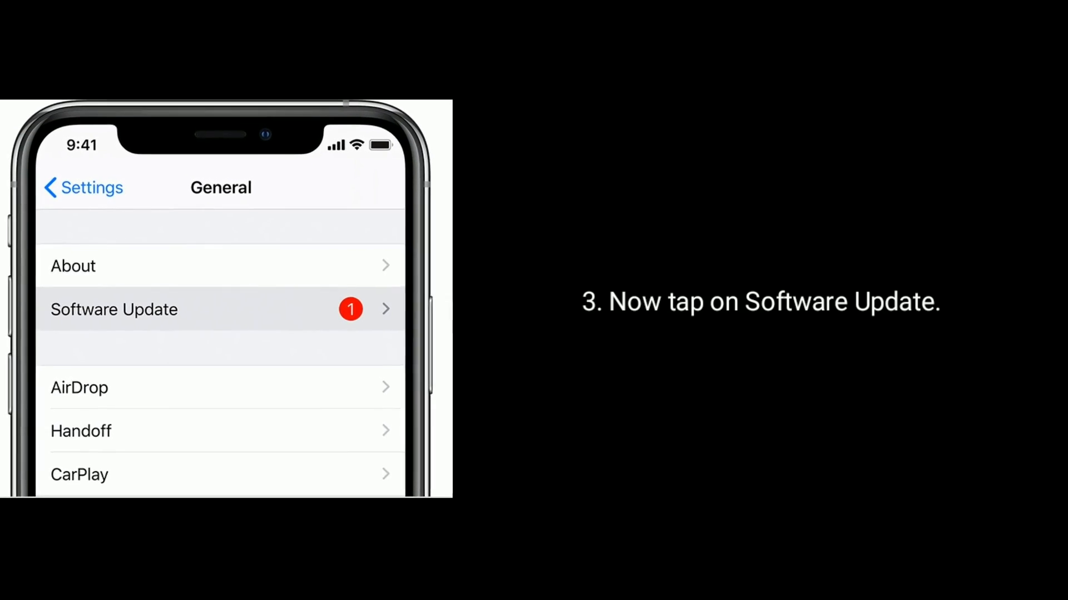
pyautogui.click(113, 309)
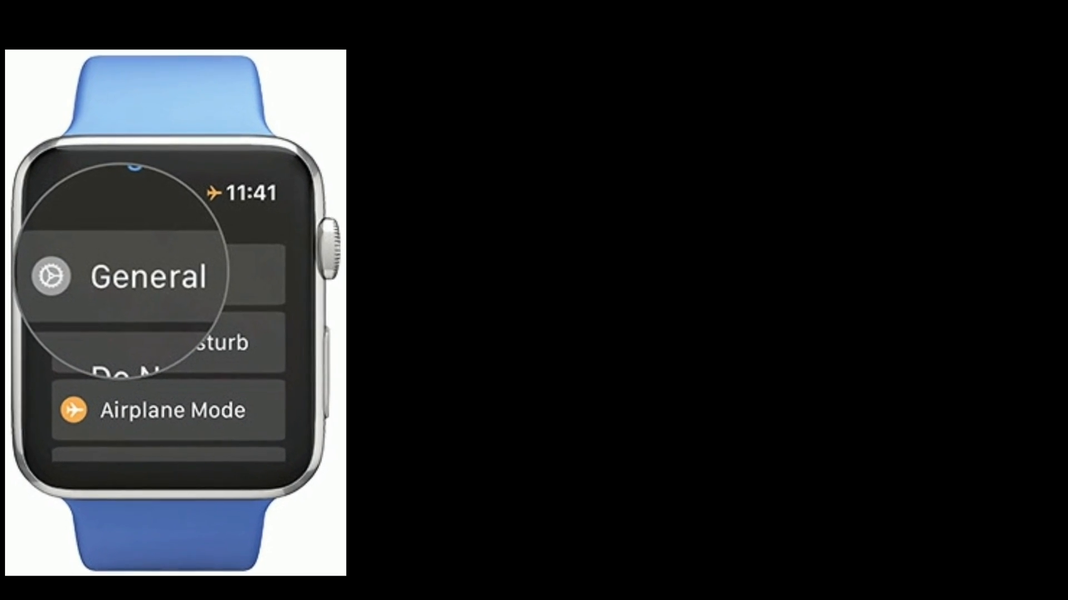
# Open General in the Apple Watch's Settings to show Regulatory and Reset
pyautogui.click(147, 276)
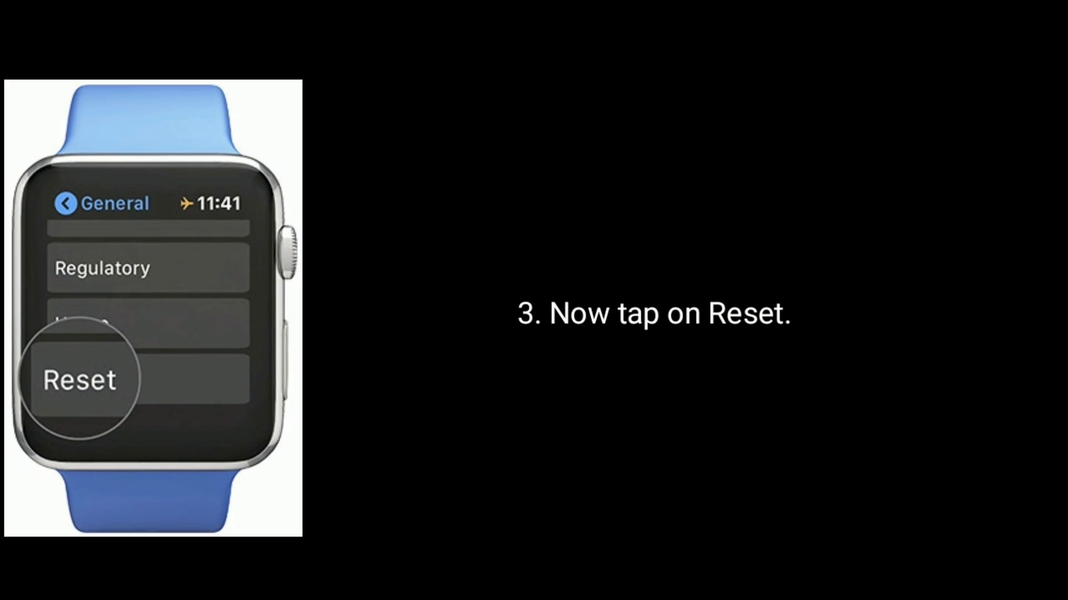